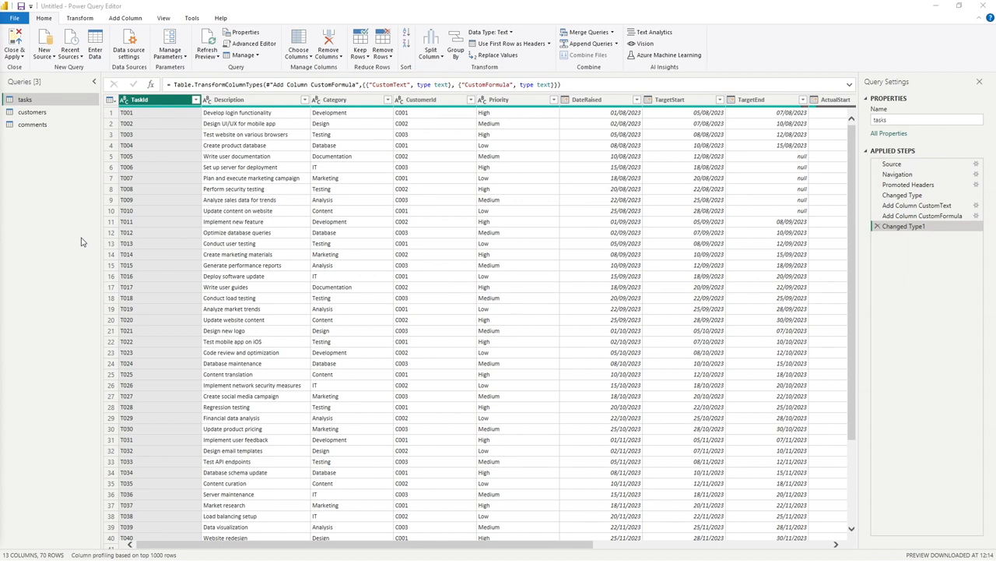
mouse_move(59, 142)
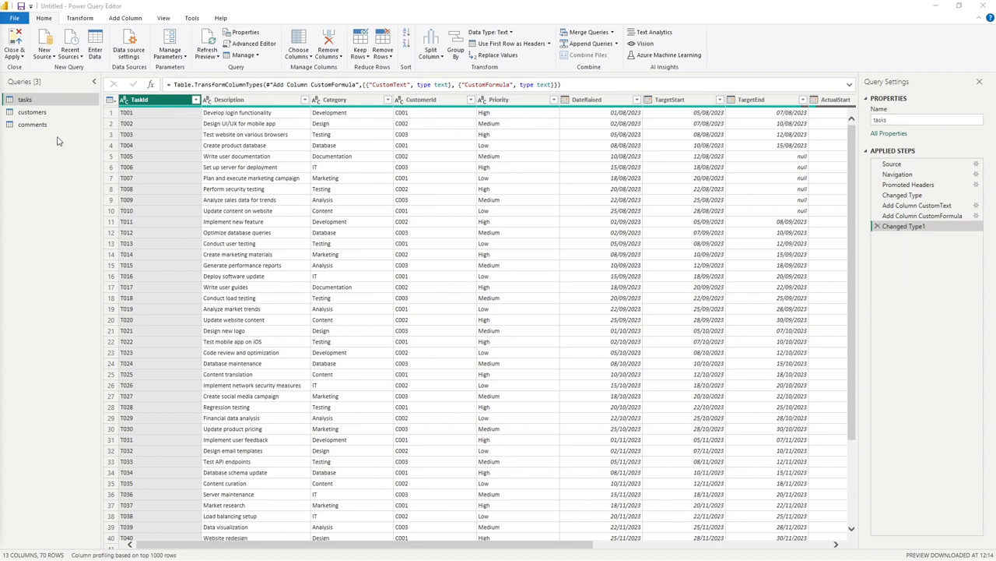
mouse_move(32, 124)
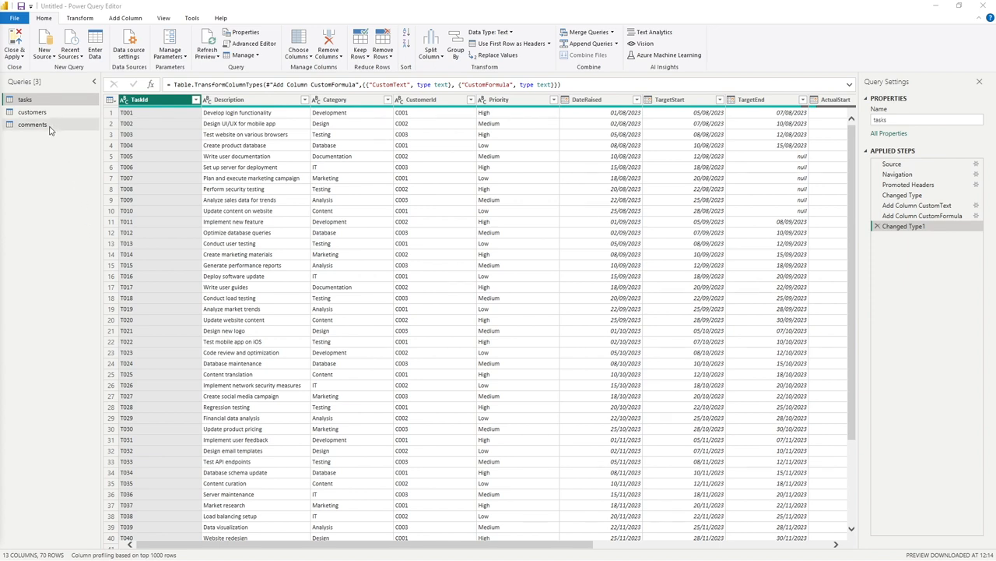
- Inspect the Source steps of the comments, customers and tasks queries and select the workbook path
click(32, 123)
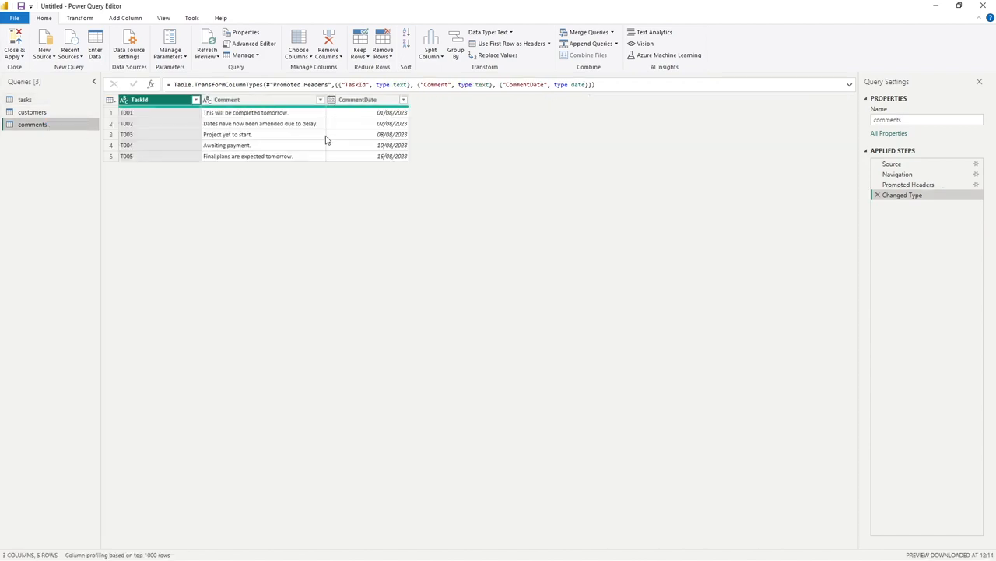
click(892, 164)
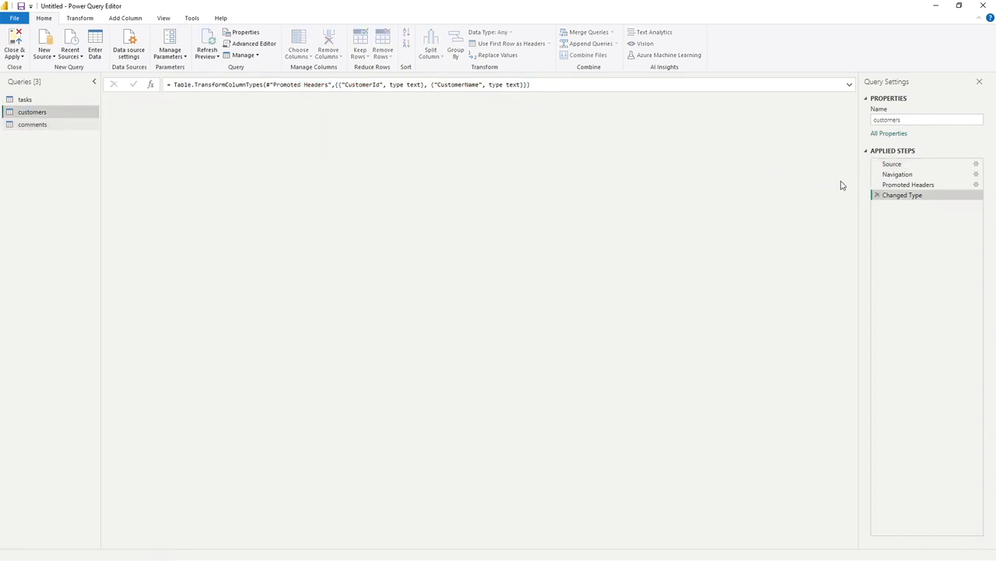
click(892, 164)
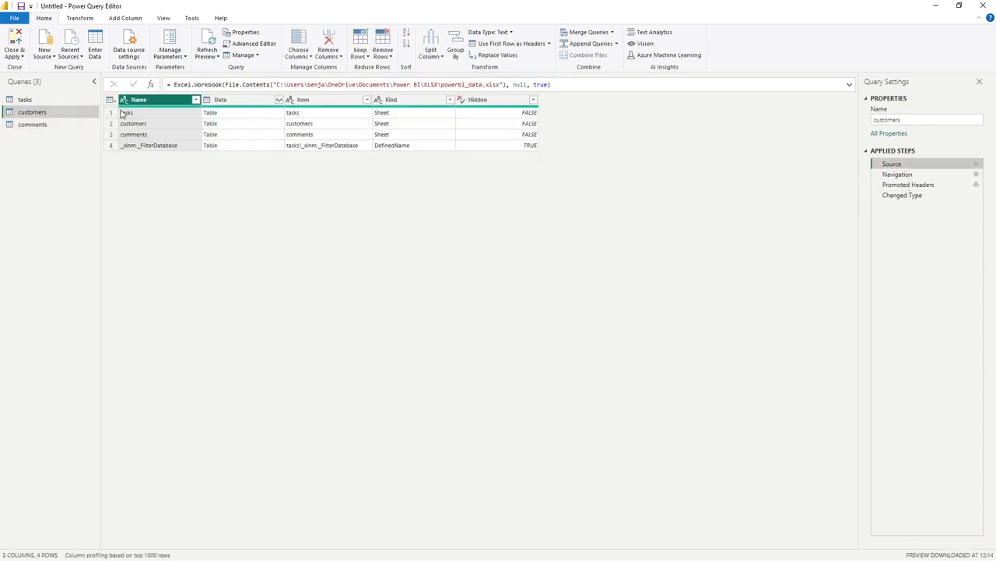
click(24, 99)
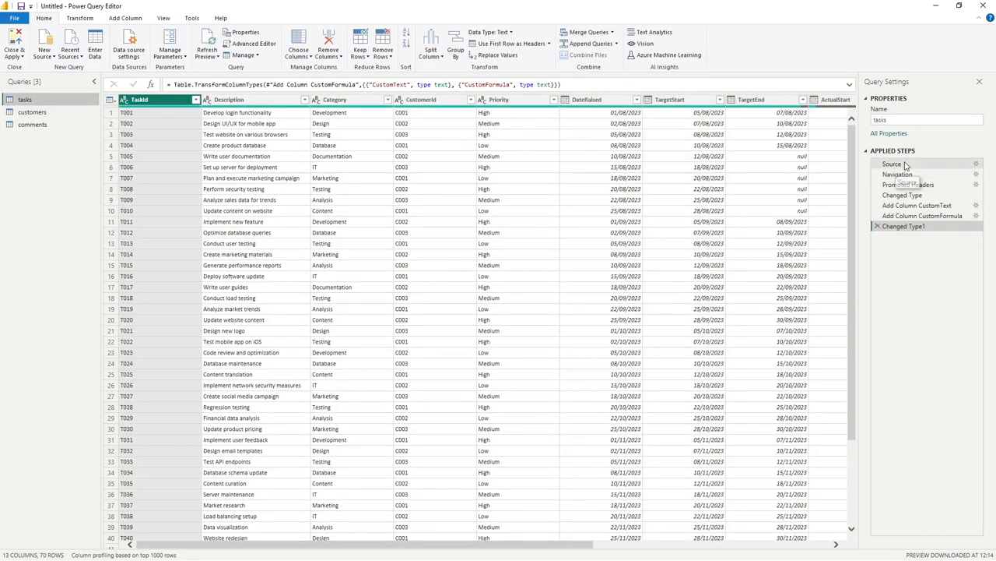
click(892, 163)
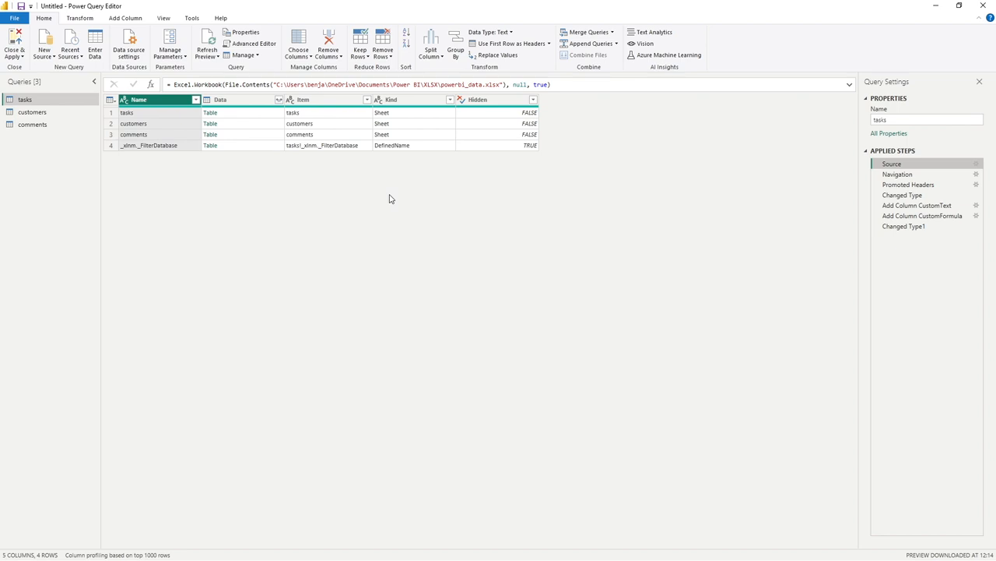
click(277, 84)
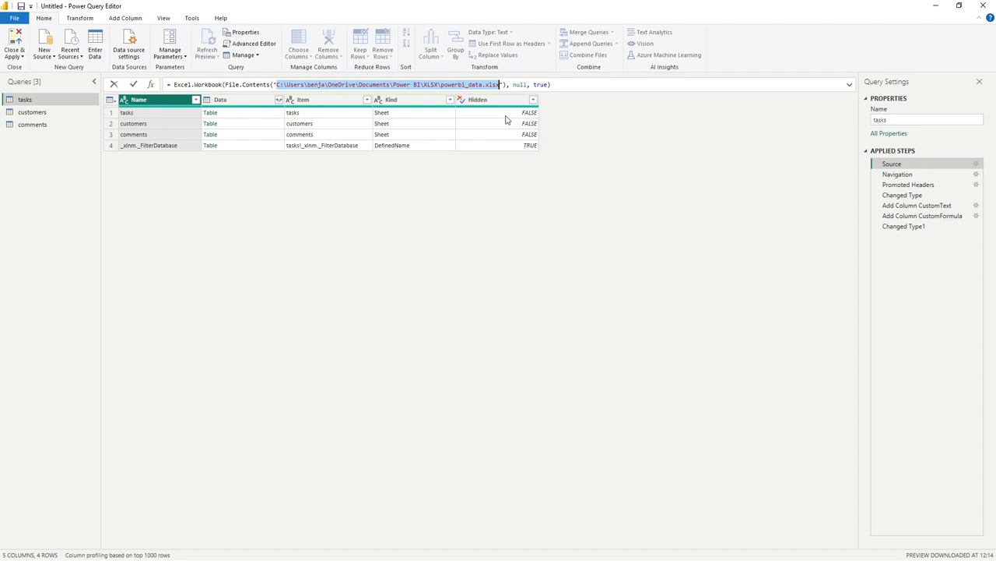
mouse_move(313, 117)
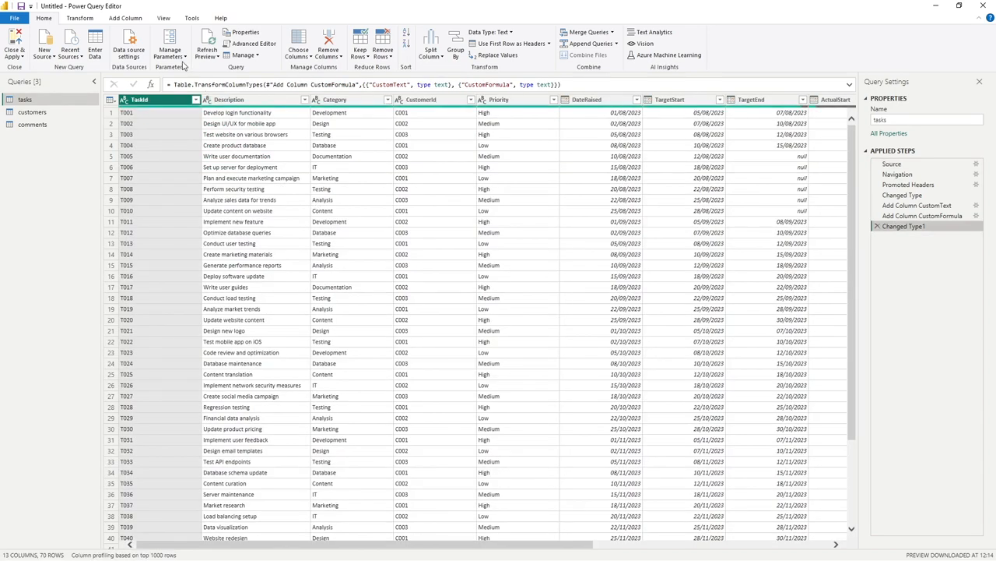
mouse_move(170, 47)
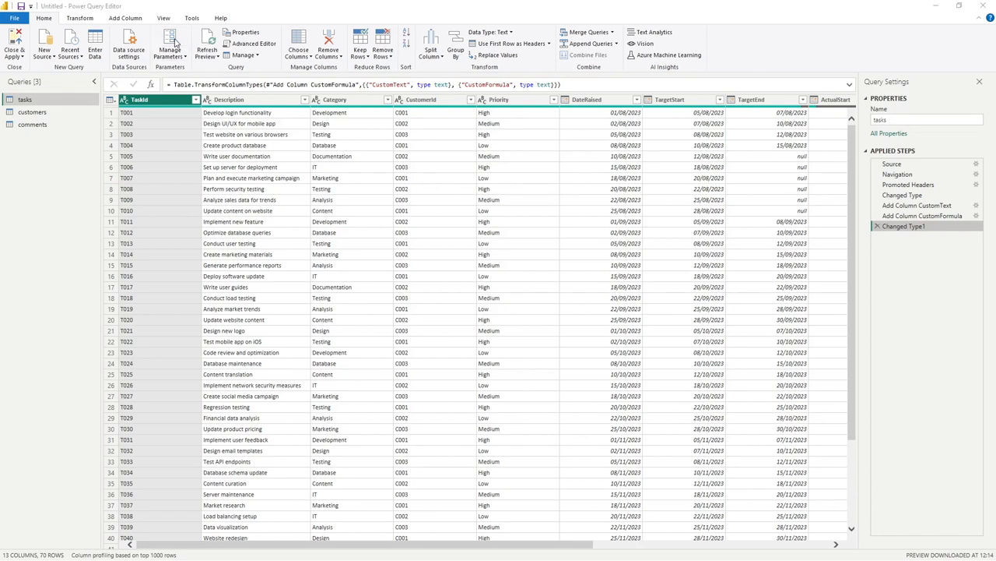
- Add a new Text parameter named FilePath with Any value, holding the workbook path
click(169, 44)
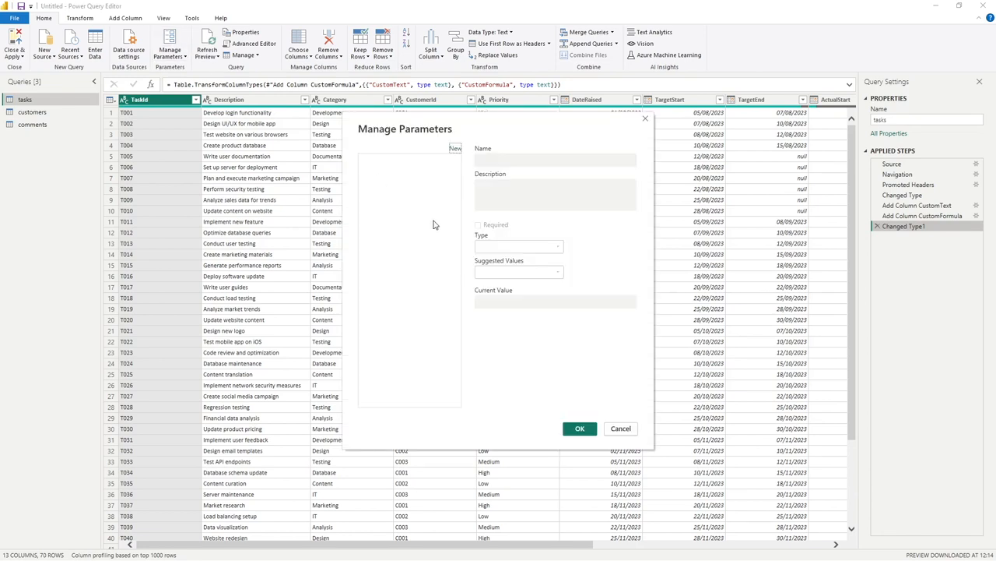
mouse_move(401, 313)
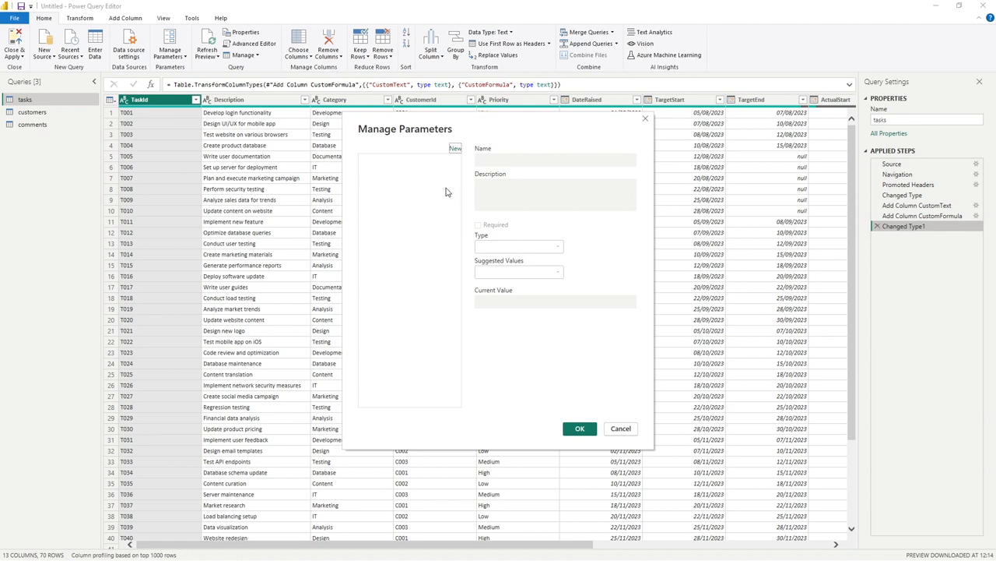
click(454, 148)
text(FilePath)
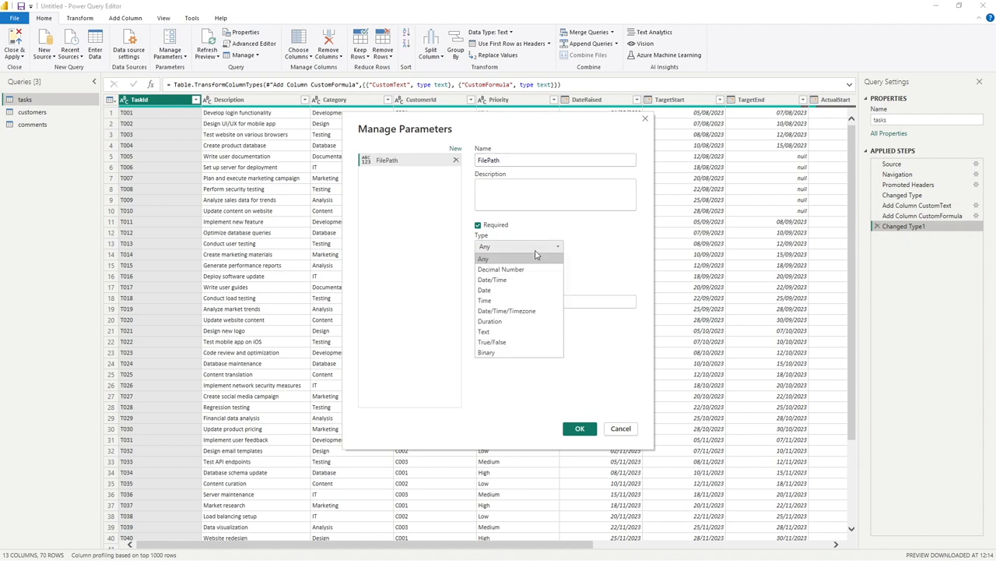
click(483, 246)
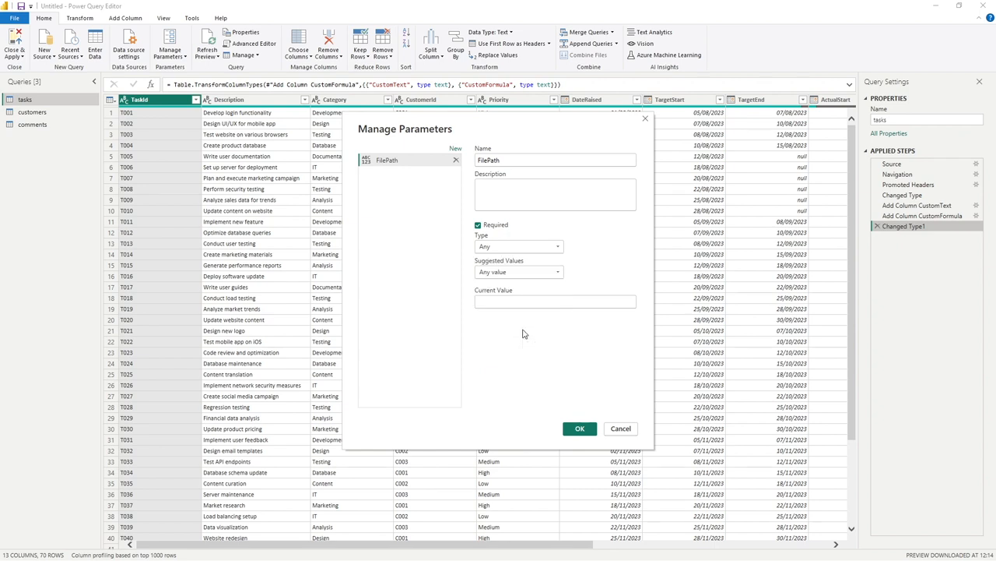
click(517, 246)
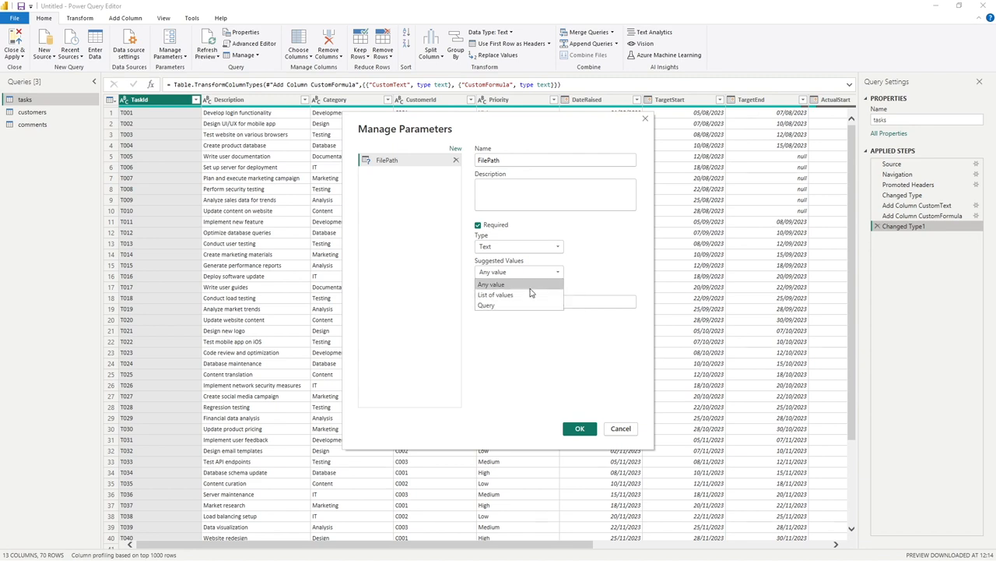
click(492, 283)
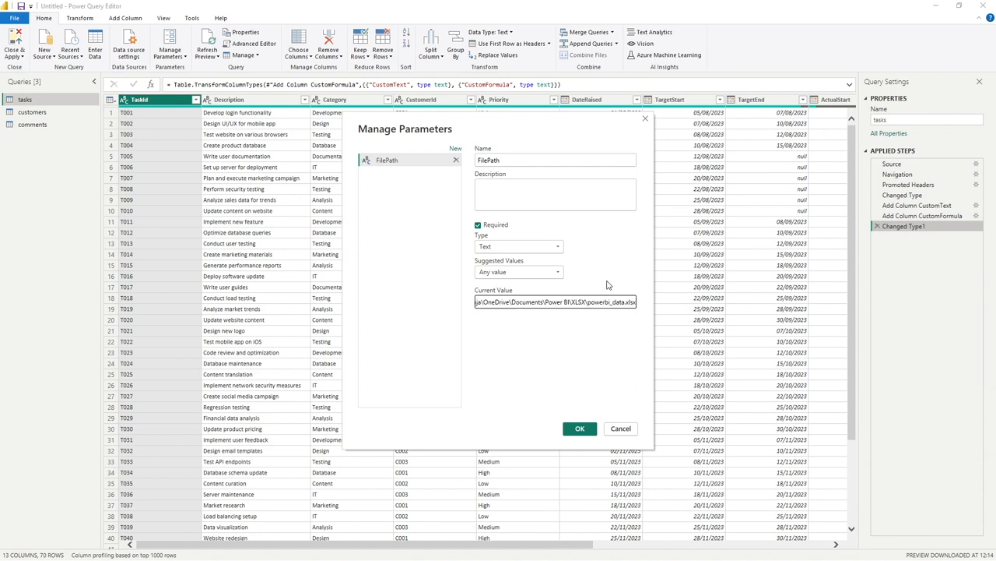
click(555, 193)
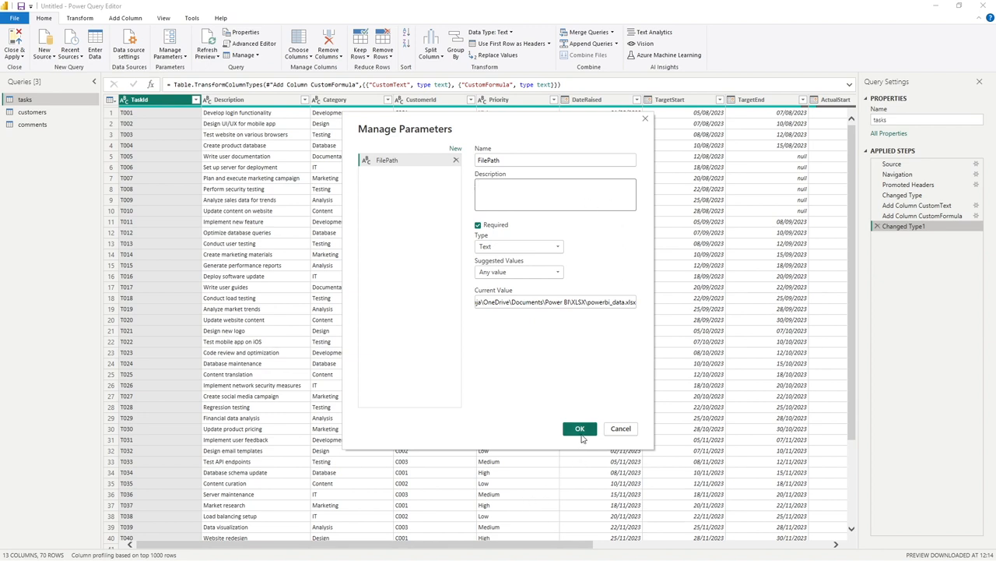
- Confirm the FilePath parameter so it appears with the workbook path as current value
click(579, 428)
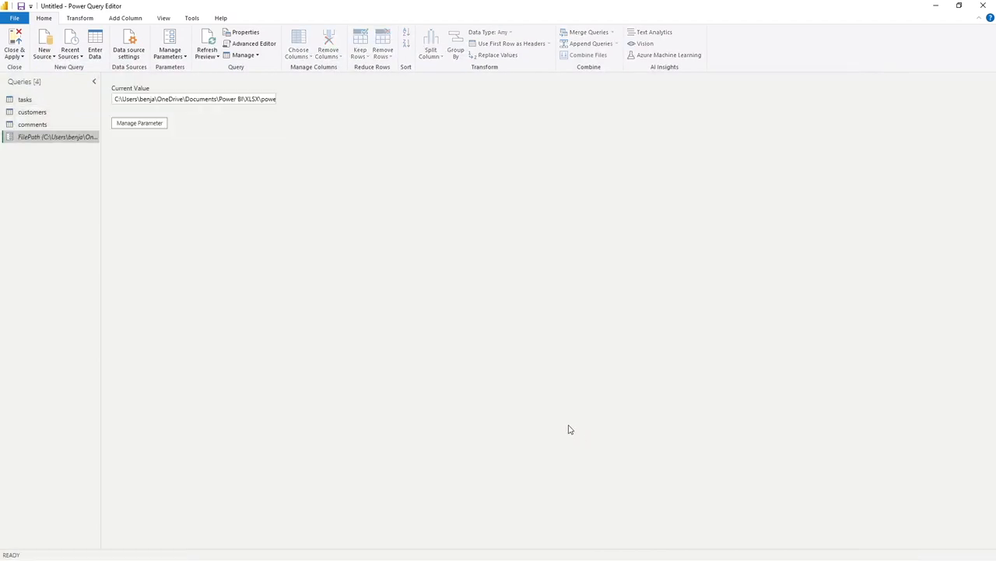
mouse_move(81, 166)
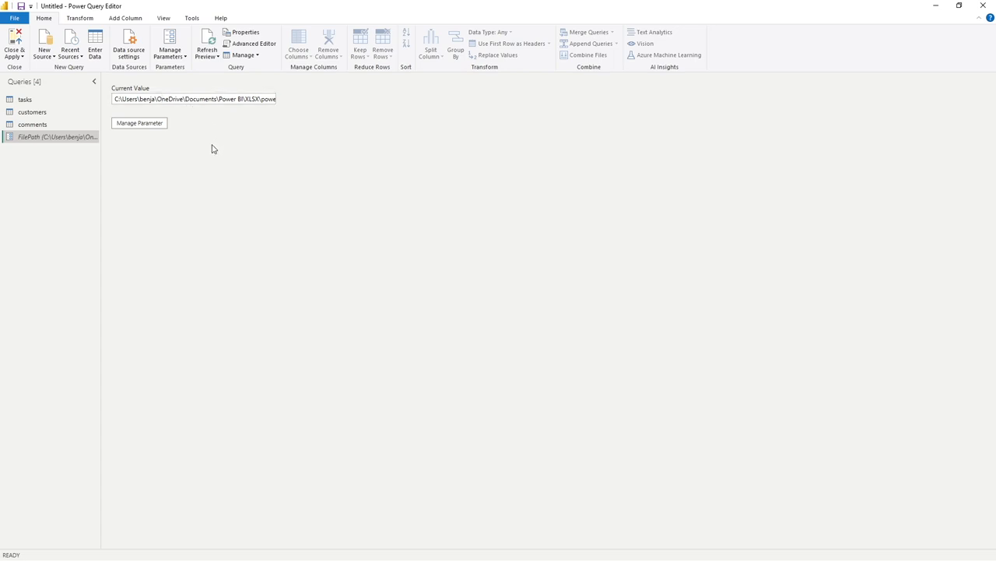
mouse_move(176, 194)
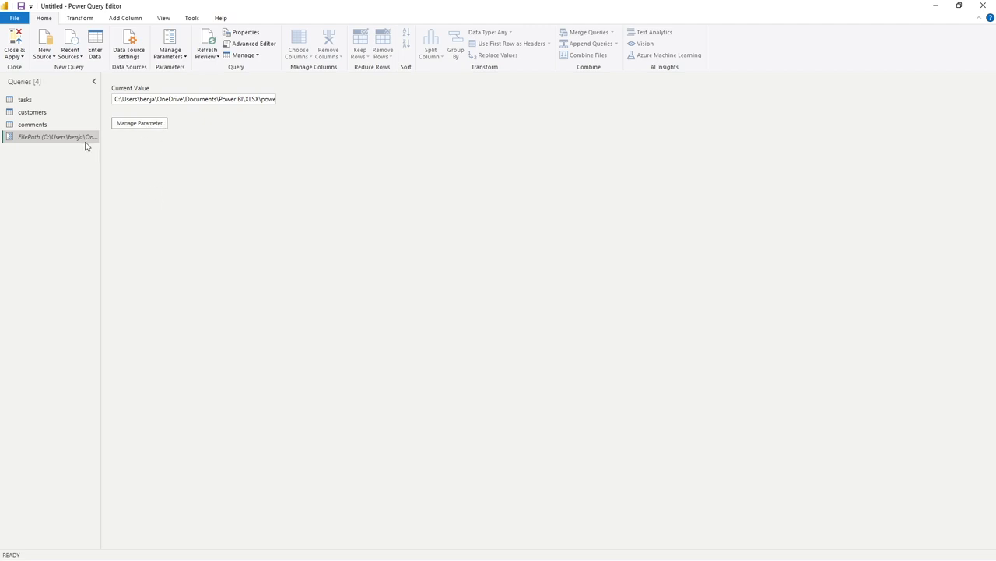
mouse_move(128, 160)
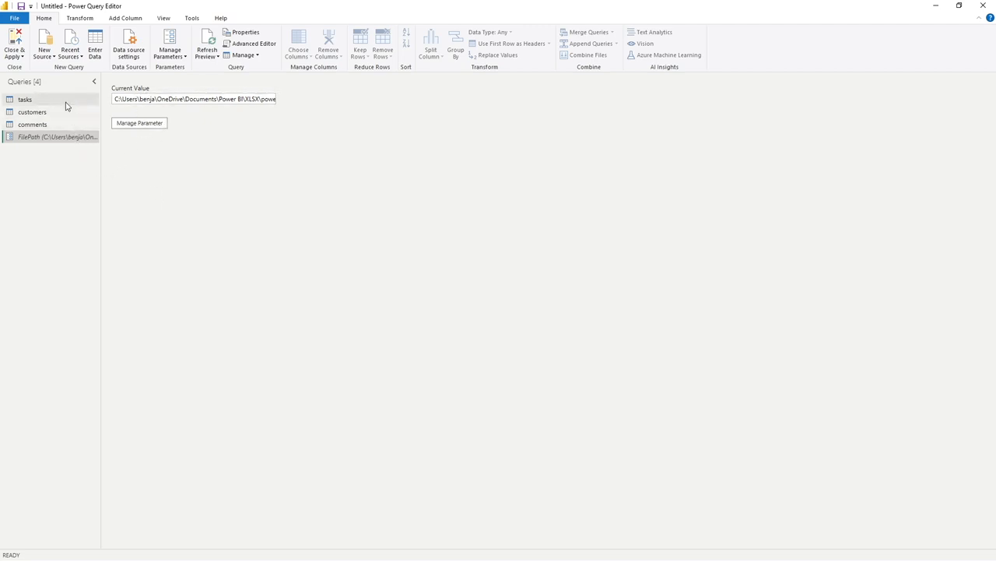
- Replace the hard-coded path in the tasks Source formula with FilePath
click(25, 99)
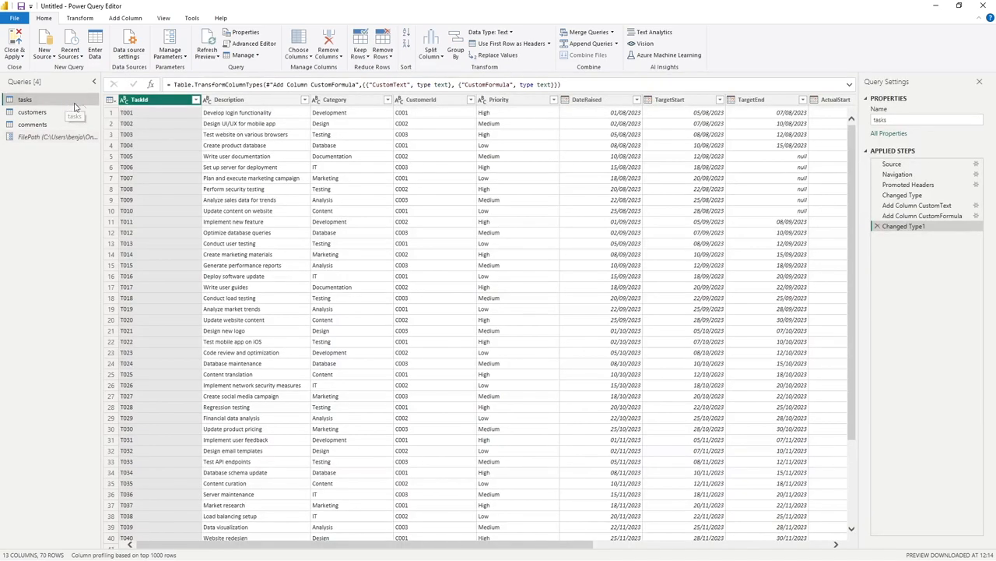
click(892, 164)
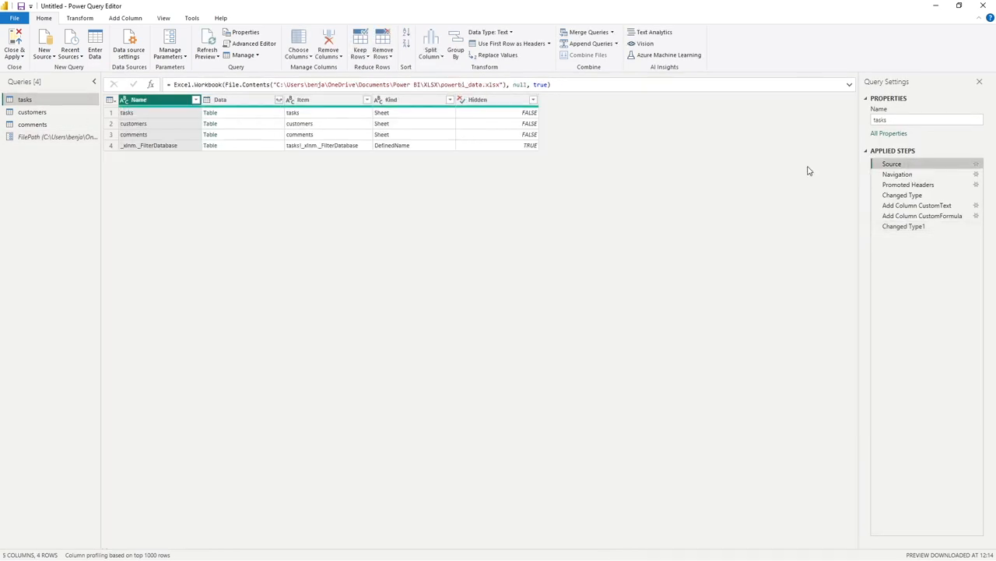
click(278, 84)
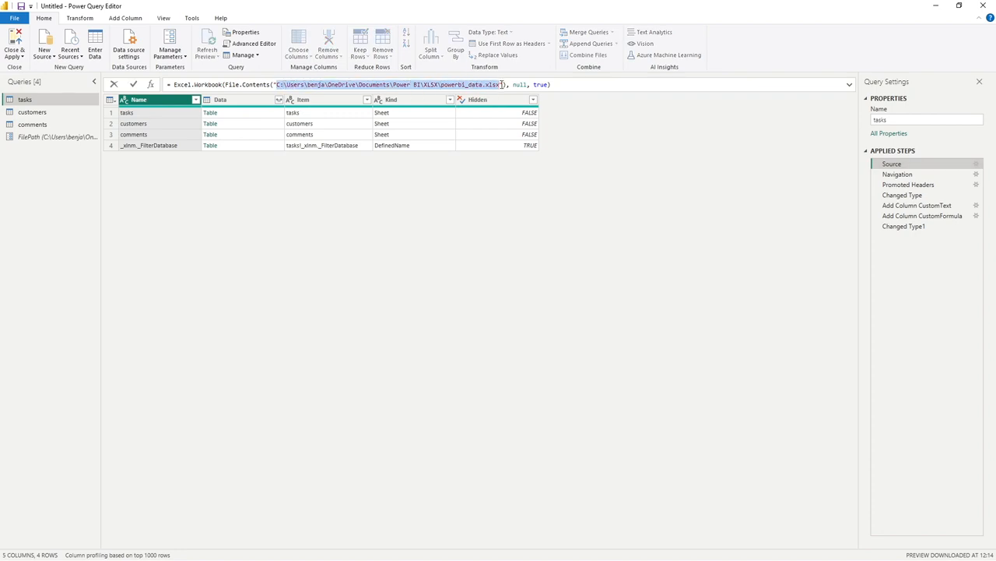
key(Delete)
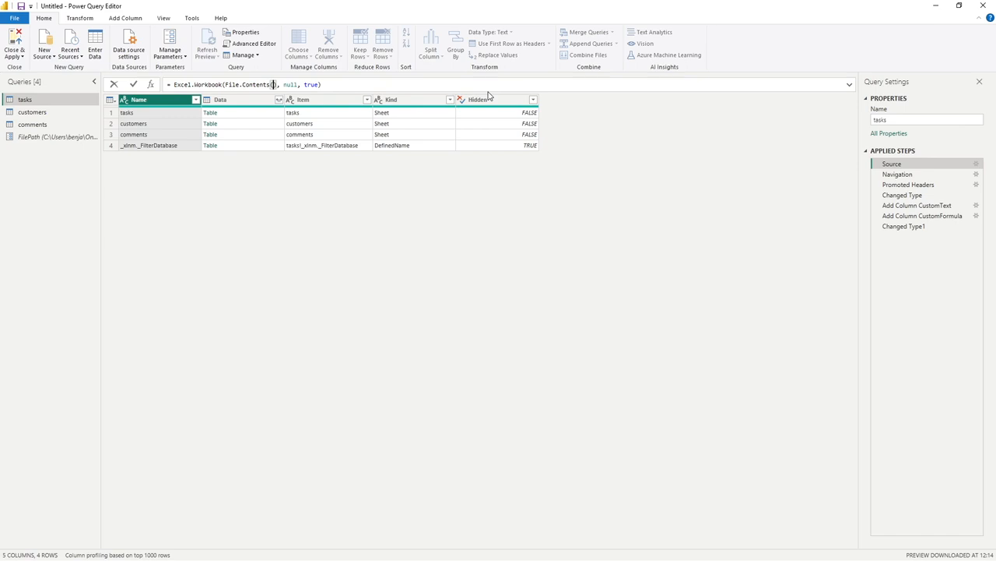
text(file)
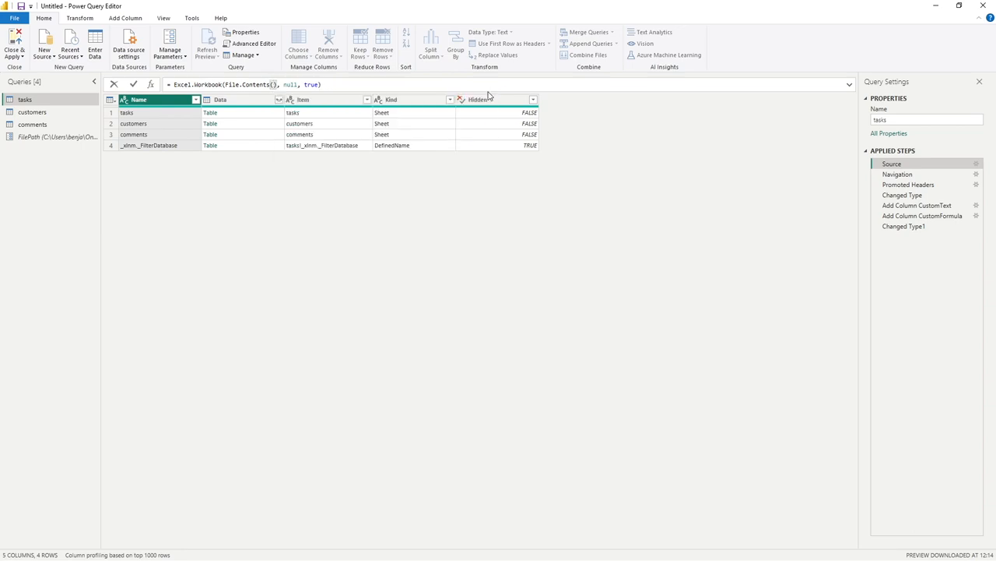
text(FilePath)
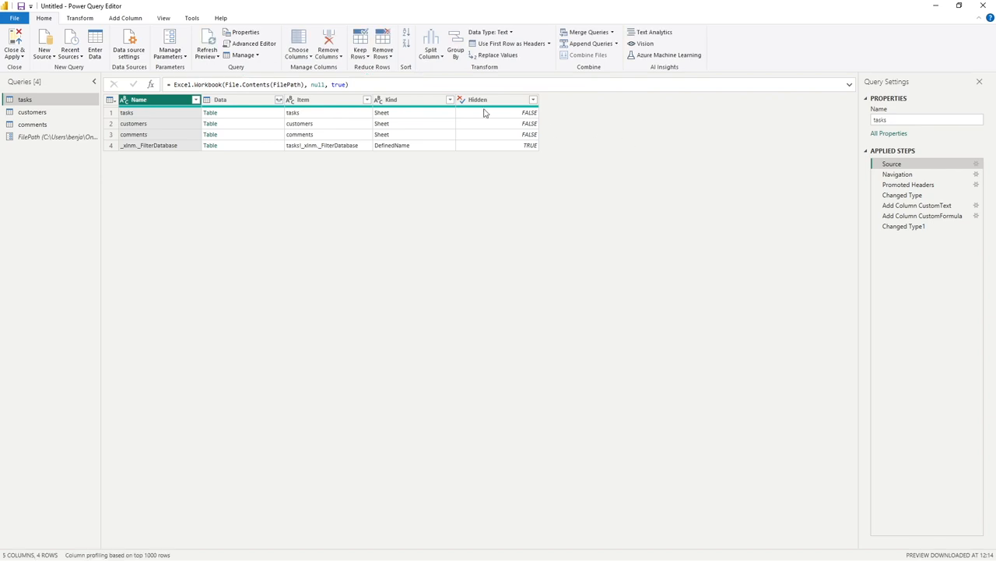
click(326, 84)
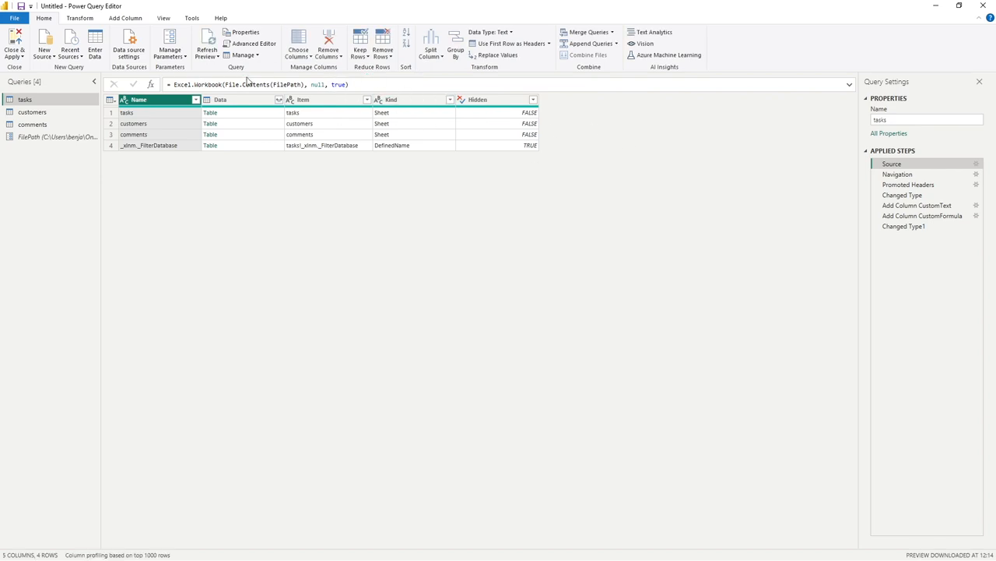
- Refresh the tasks preview and return to its last step, still 70 rows
click(207, 44)
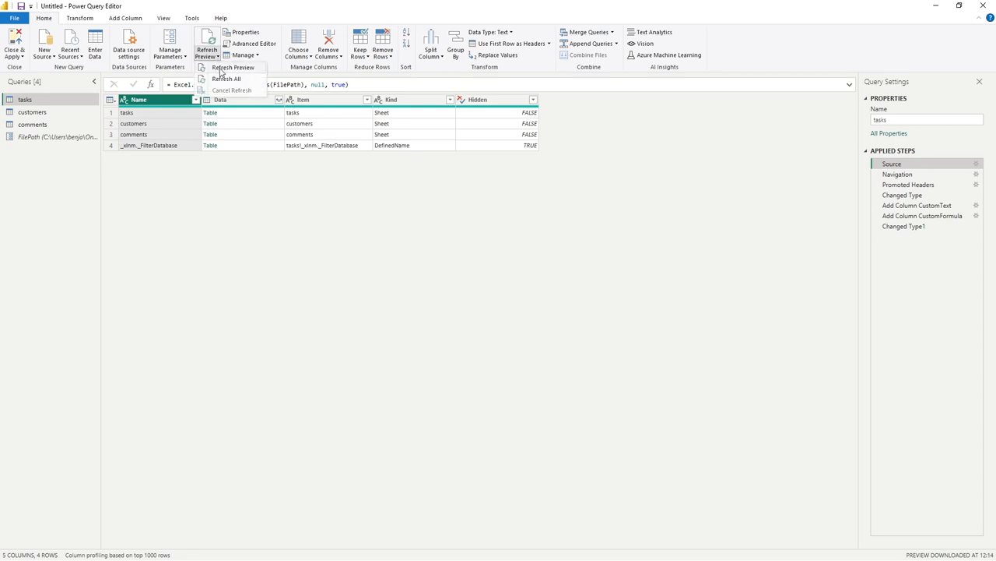
click(233, 67)
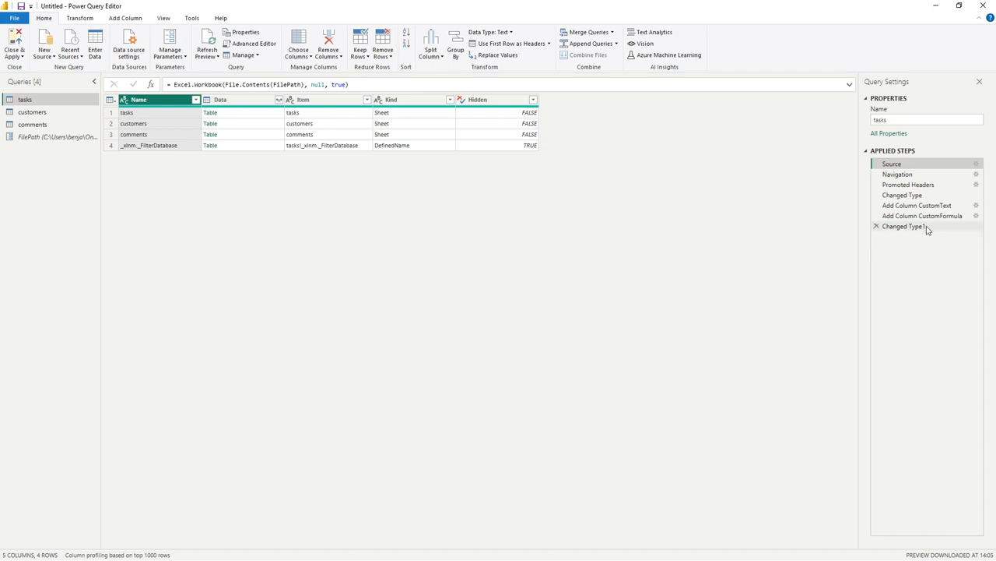
click(906, 226)
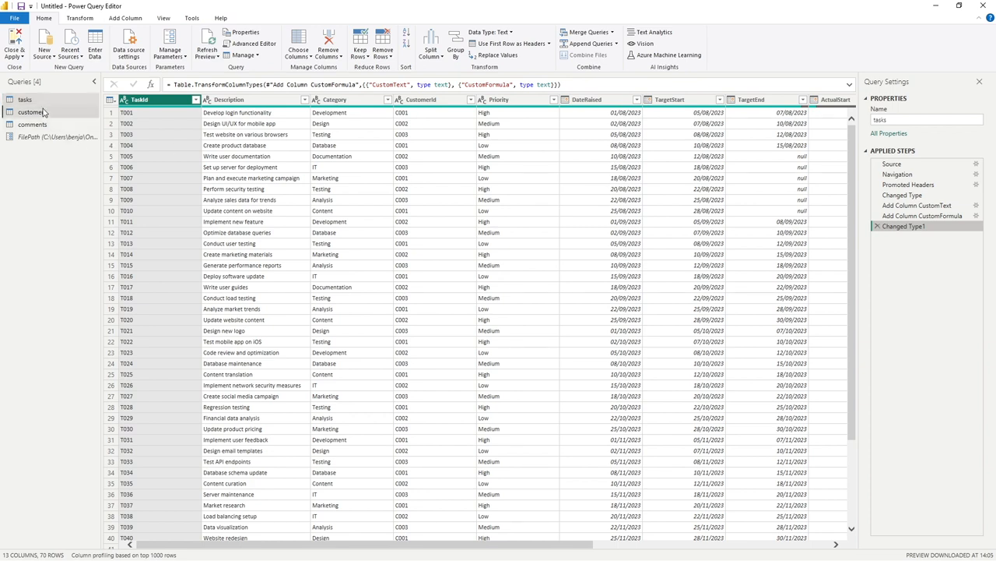
- Swap the customers Source path for FilePath via IntelliSense and commit the formula
click(32, 111)
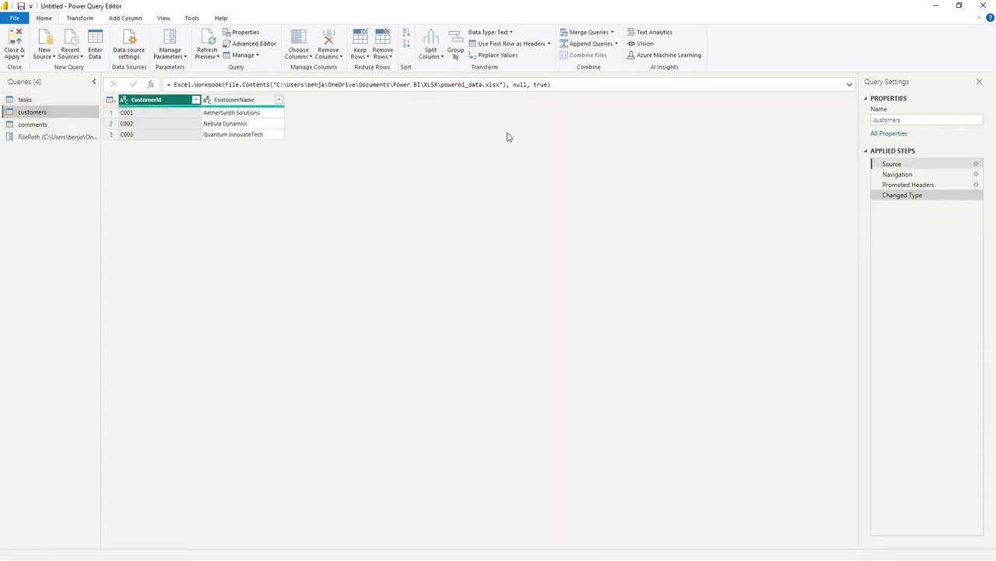
click(893, 163)
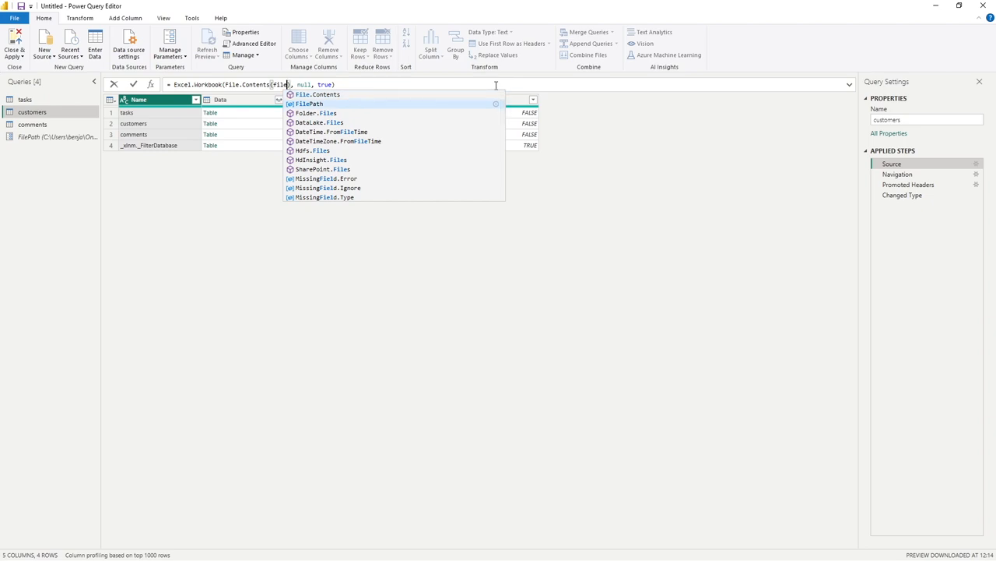
click(309, 104)
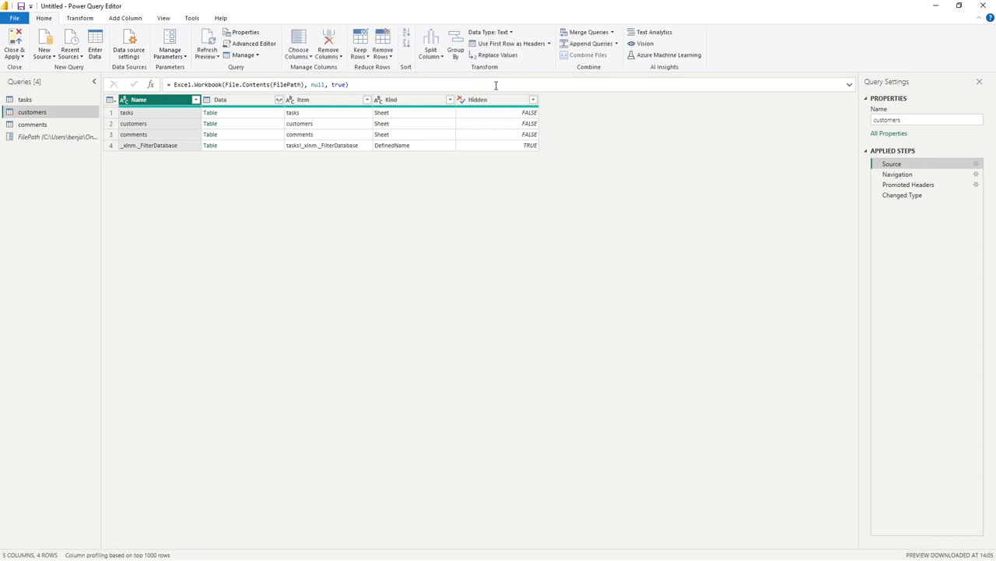
click(902, 195)
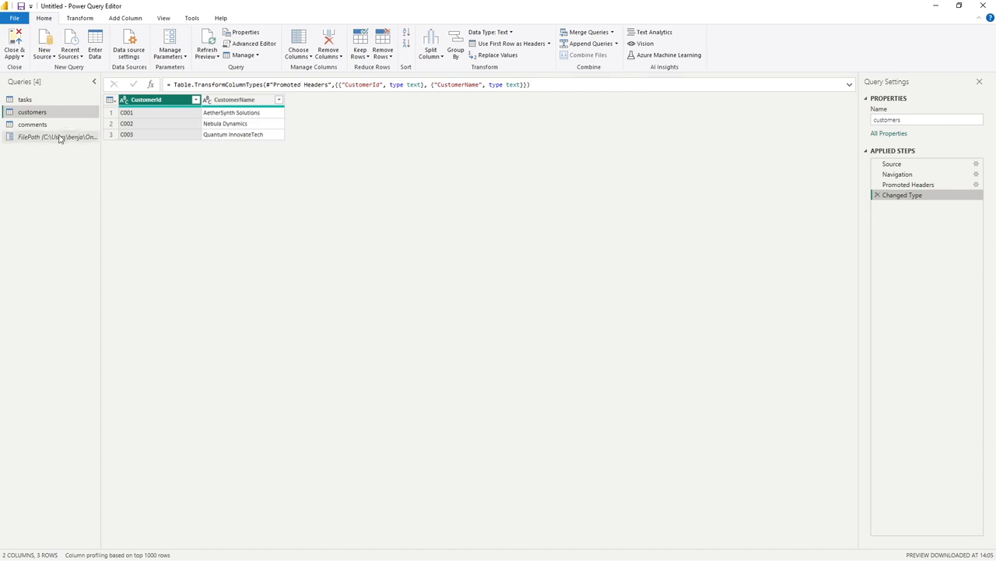
- Change the comments Source to File.Contents(FilePath), then view the FilePath parameter
click(32, 124)
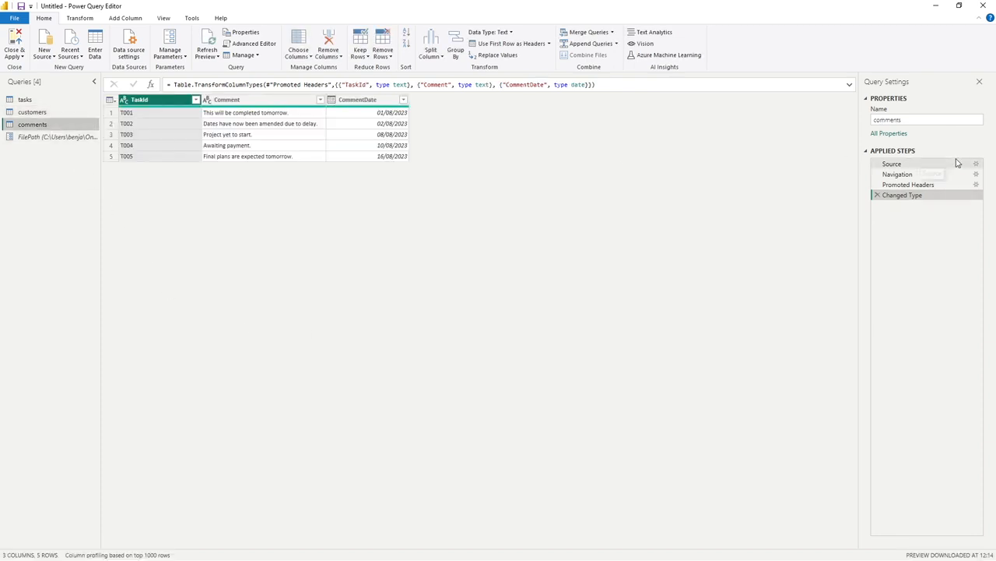
click(892, 163)
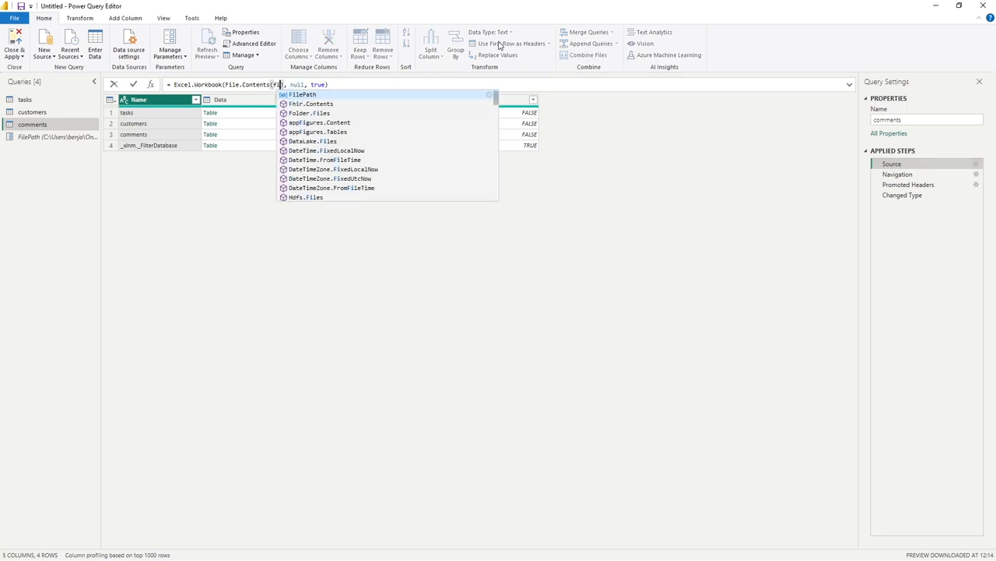
click(304, 94)
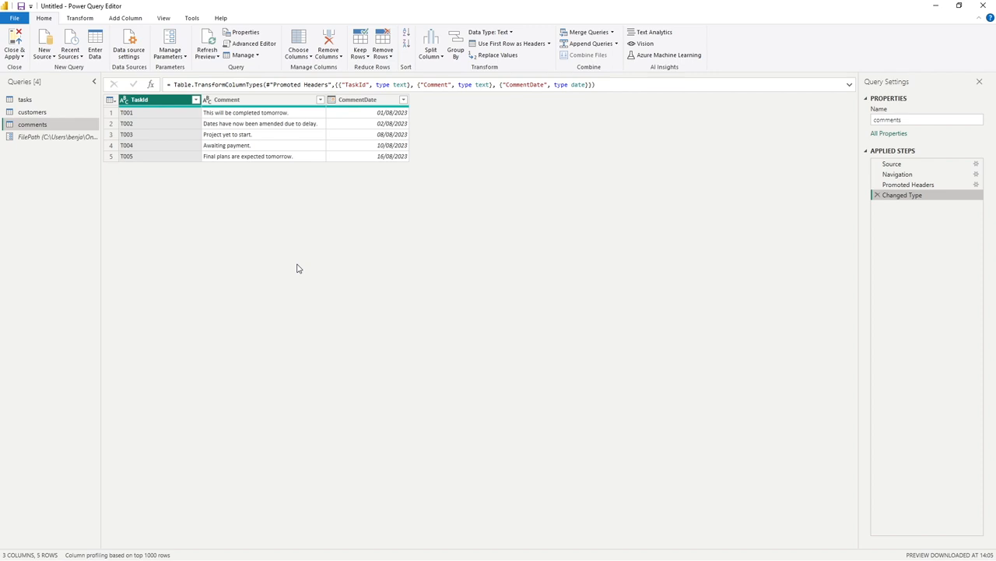
click(57, 136)
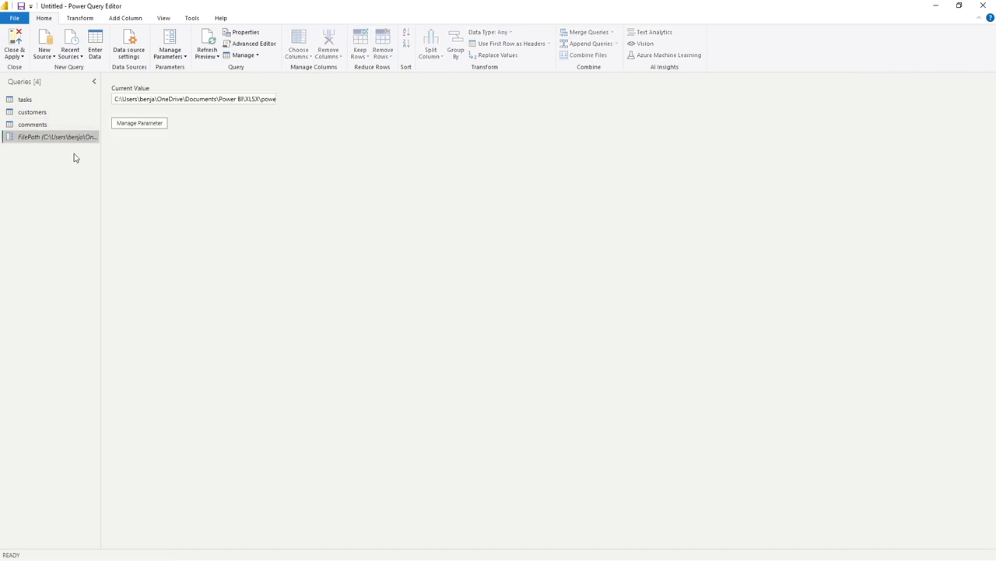
mouse_move(75, 168)
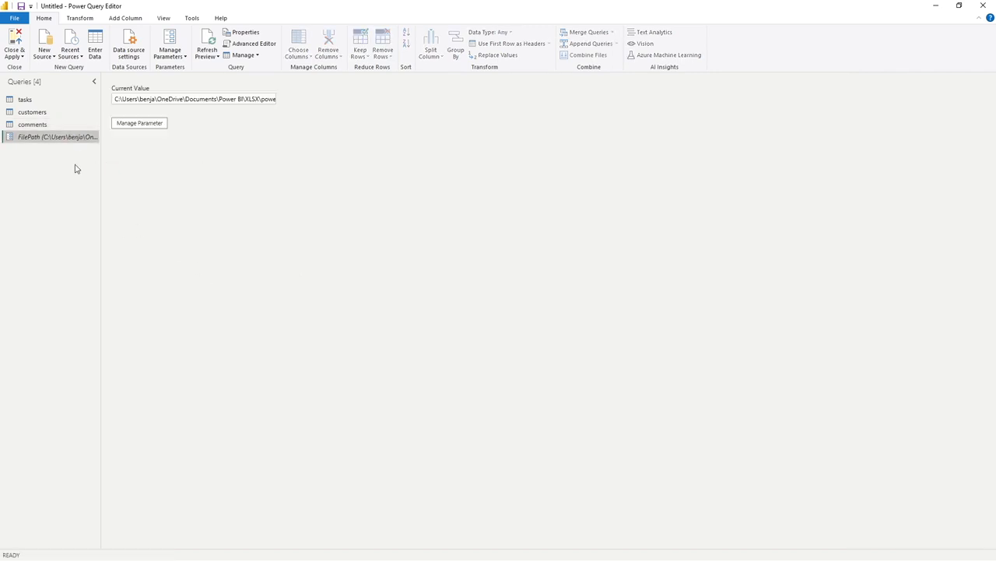